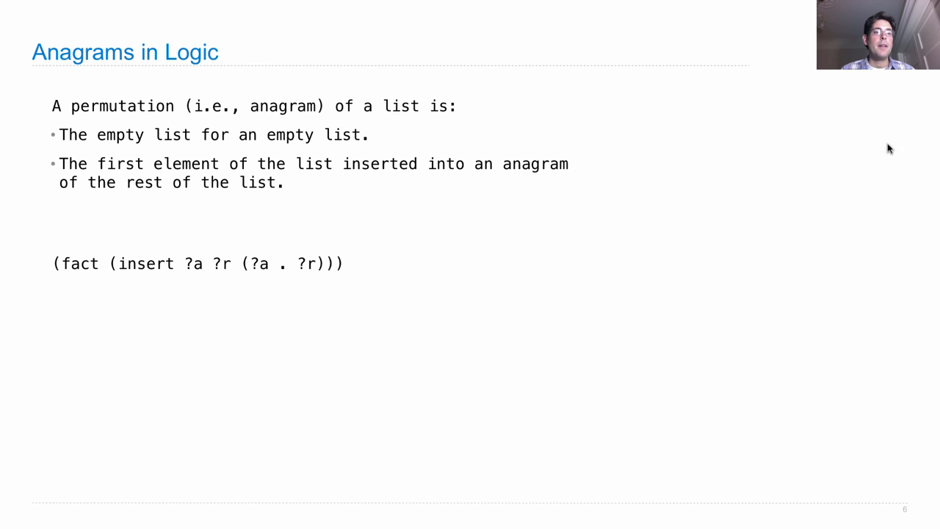
mouse_move(189, 272)
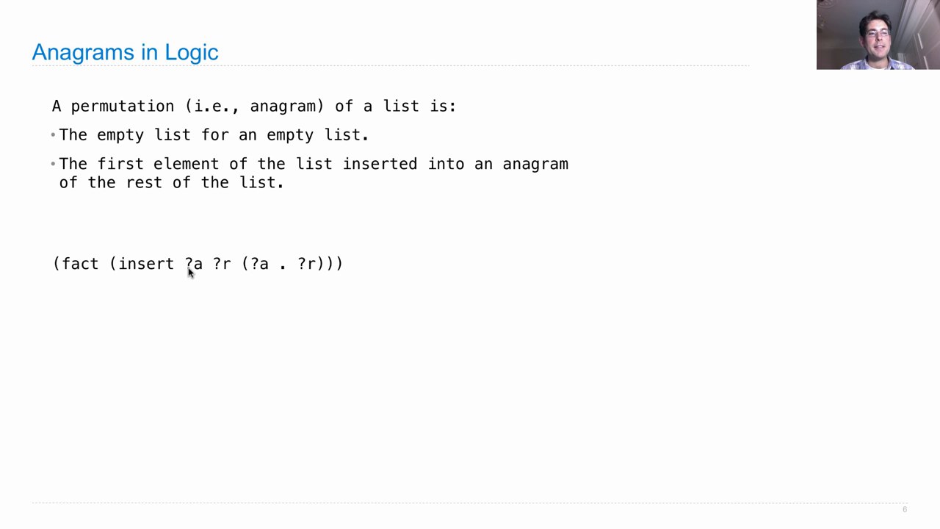
mouse_move(194, 273)
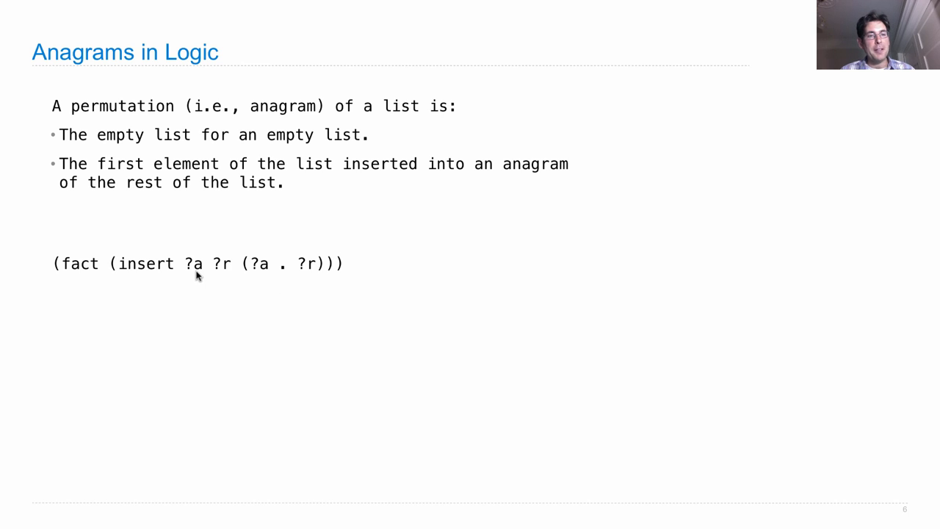
mouse_move(224, 276)
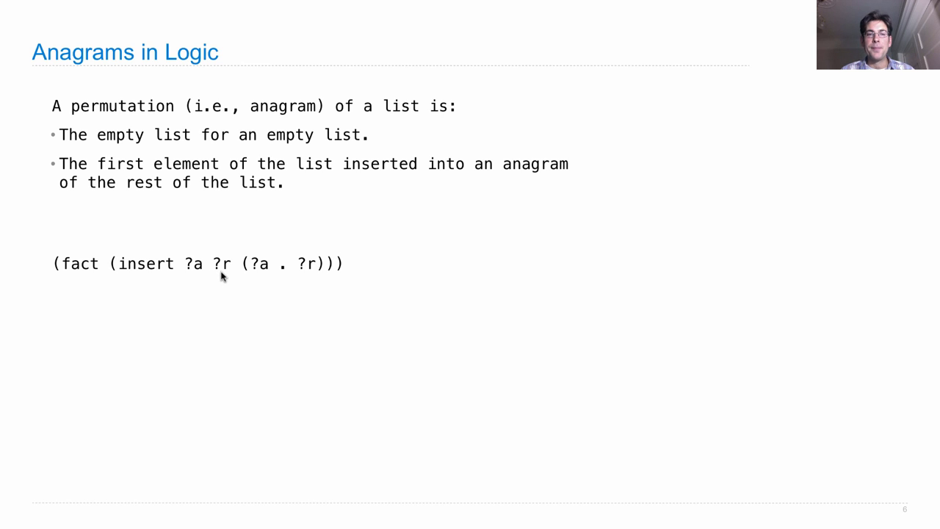
mouse_move(335, 285)
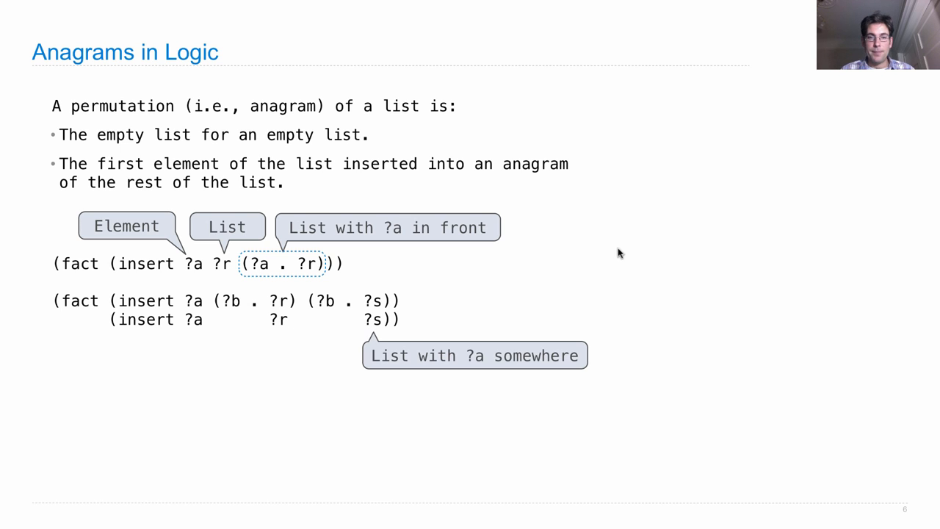
mouse_move(471, 375)
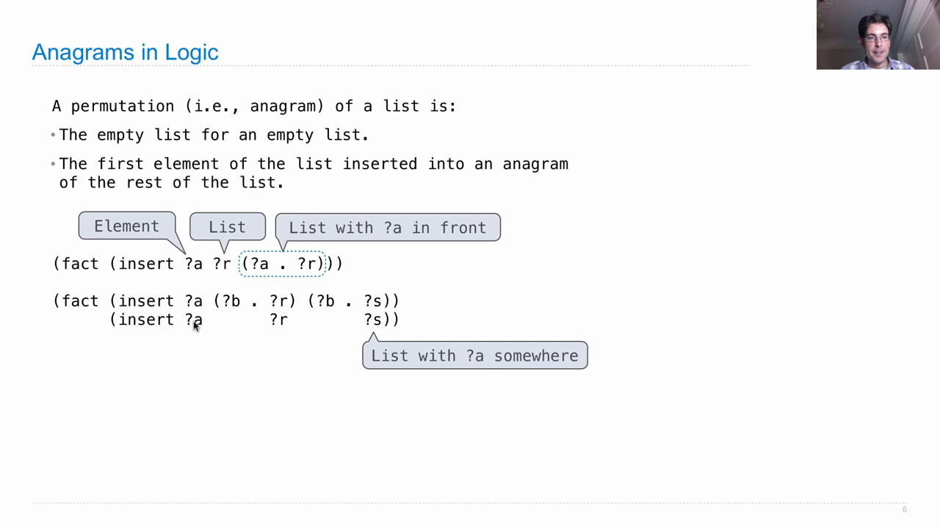
mouse_move(404, 332)
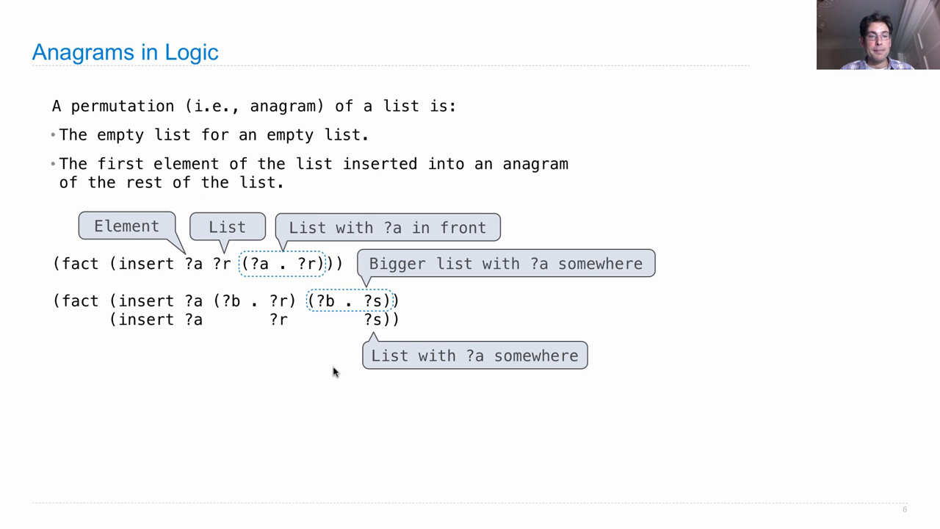
mouse_move(423, 276)
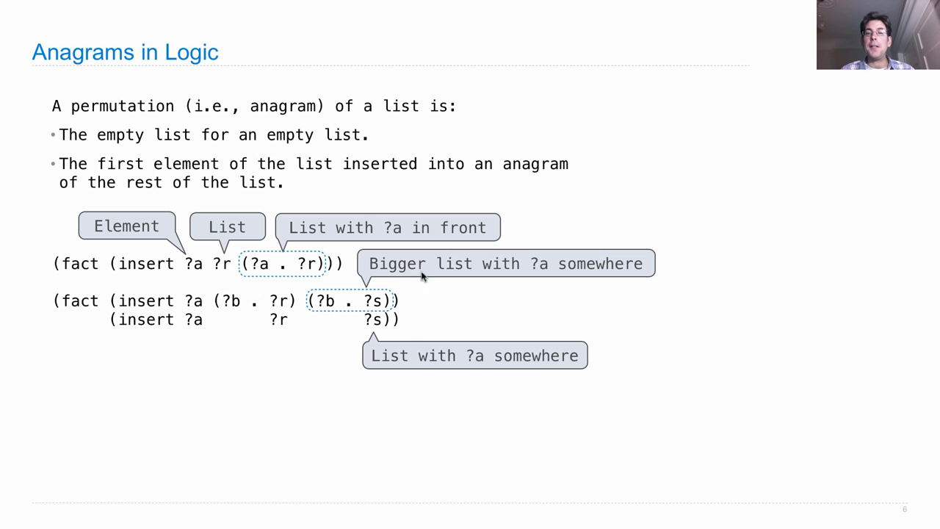
mouse_move(541, 272)
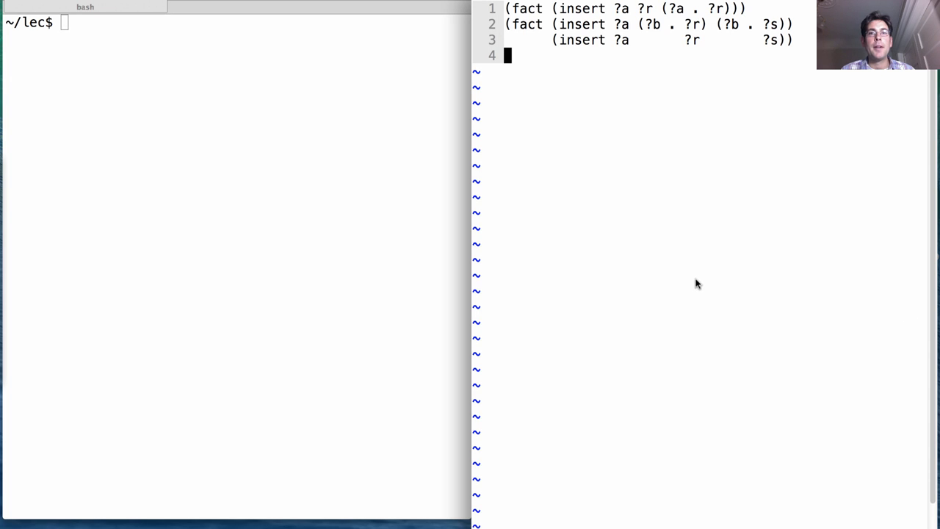
- Add the line (query (insert 1 (- - - - - -) ?s)) below the insert facts
key("Return")
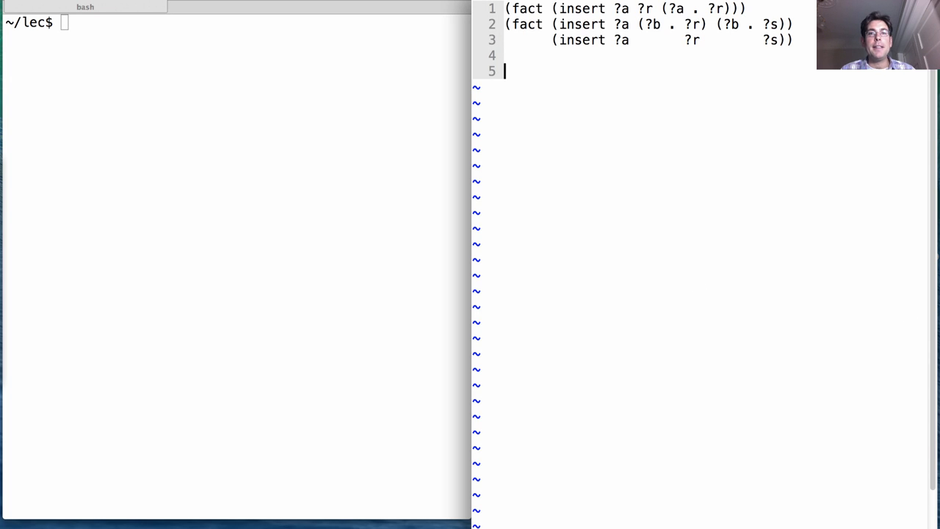
type("(q")
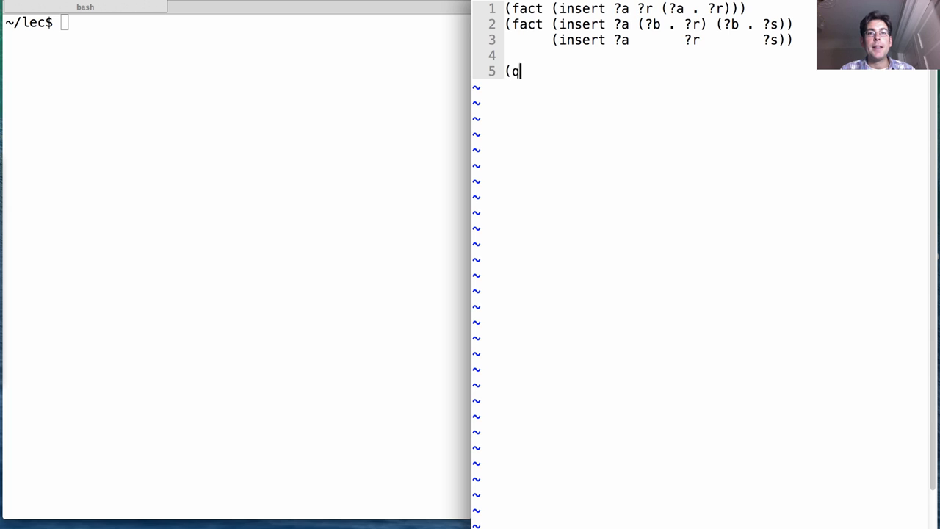
type("uery (")
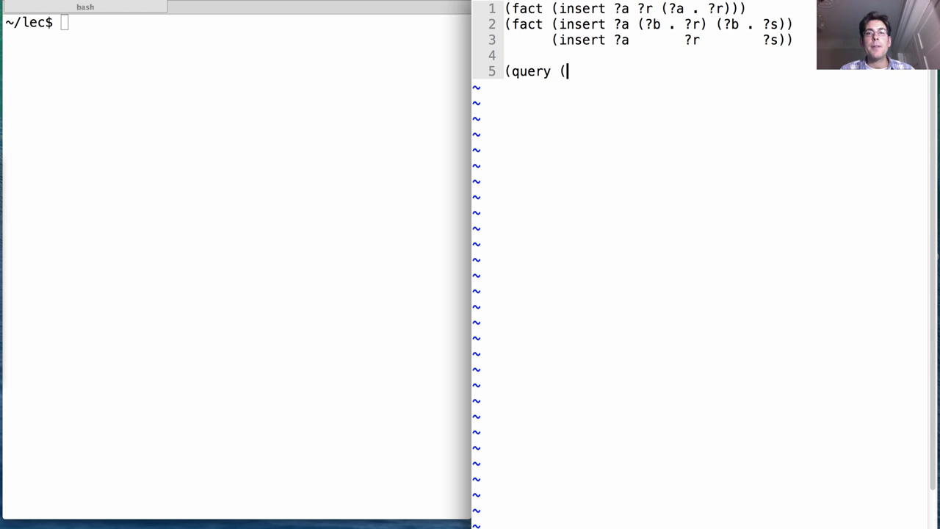
type("insert 1 (- - - - - -")
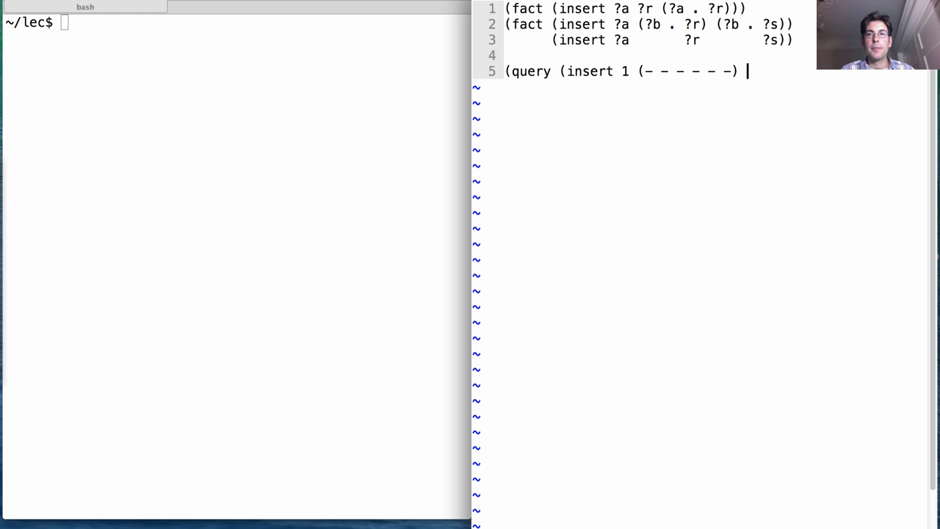
type("?s))")
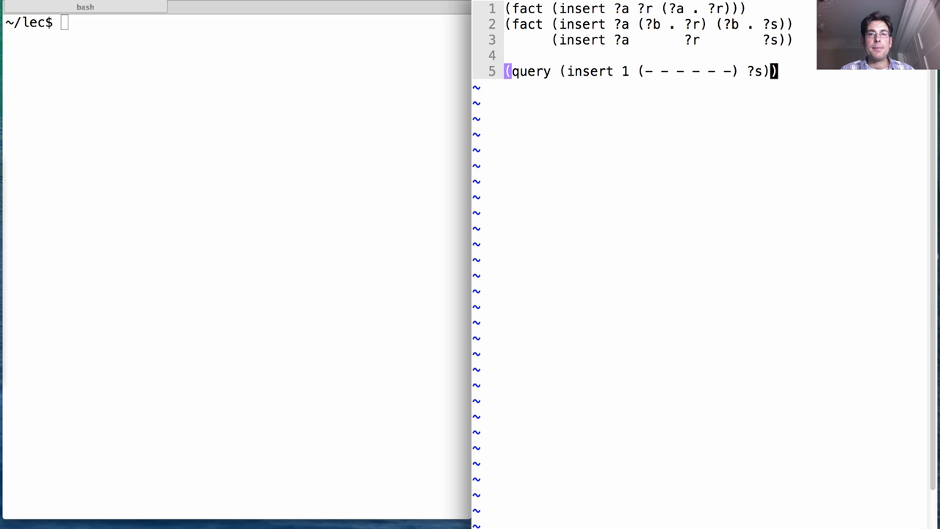
- Run python3 logic.py ex.logic in the terminal to list the seven placements
type("python3 logic.py ex.logic")
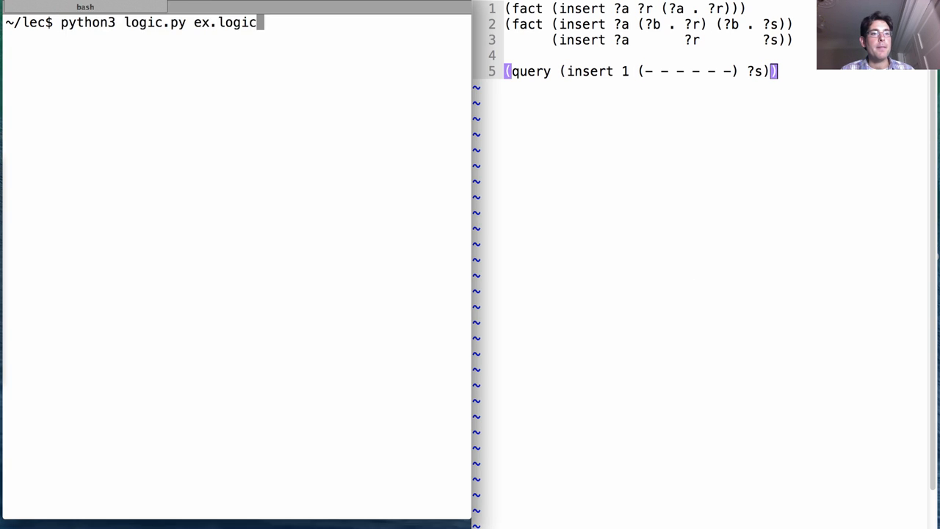
key("Return")
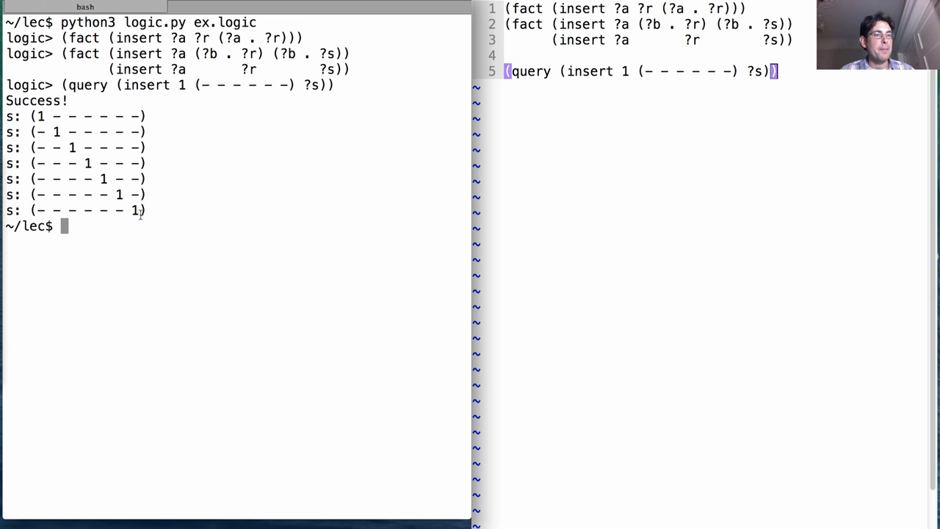
mouse_move(167, 225)
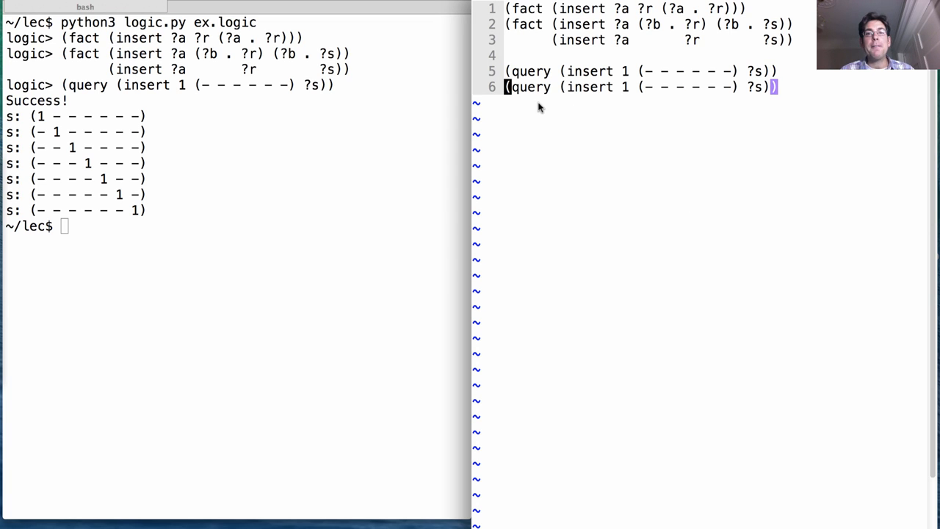
mouse_move(752, 135)
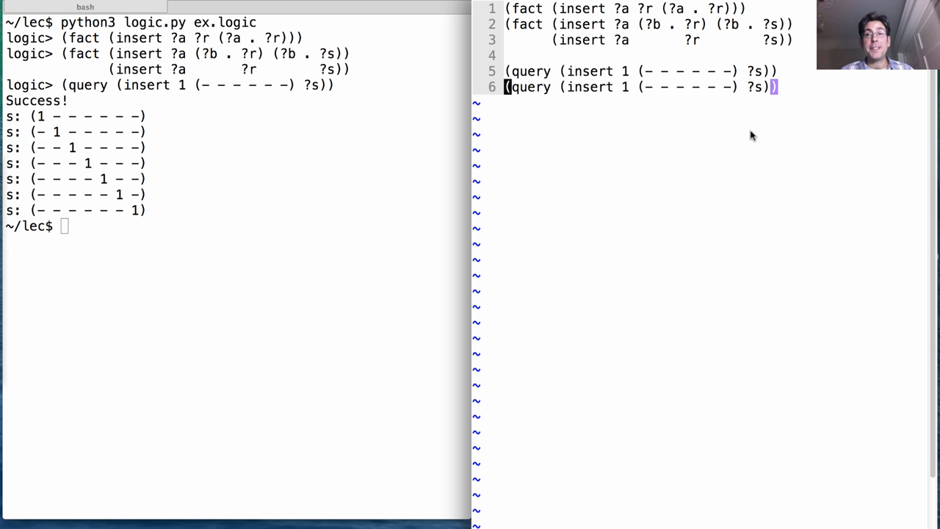
mouse_move(729, 121)
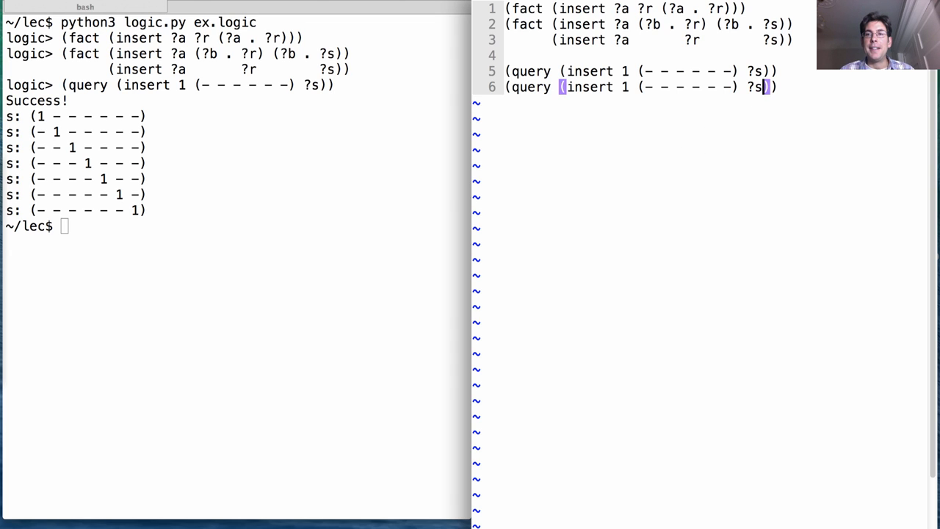
- Extend the query to (insert 1 (- - - - - -) ?s1) (insert 2 ?s1 ?s2) and view the paired results
type("1")
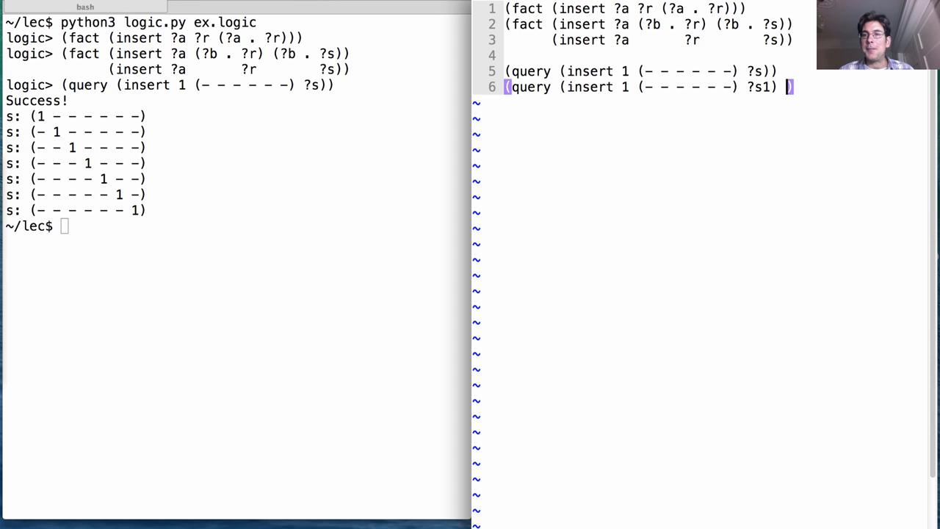
type("(insert 2)")
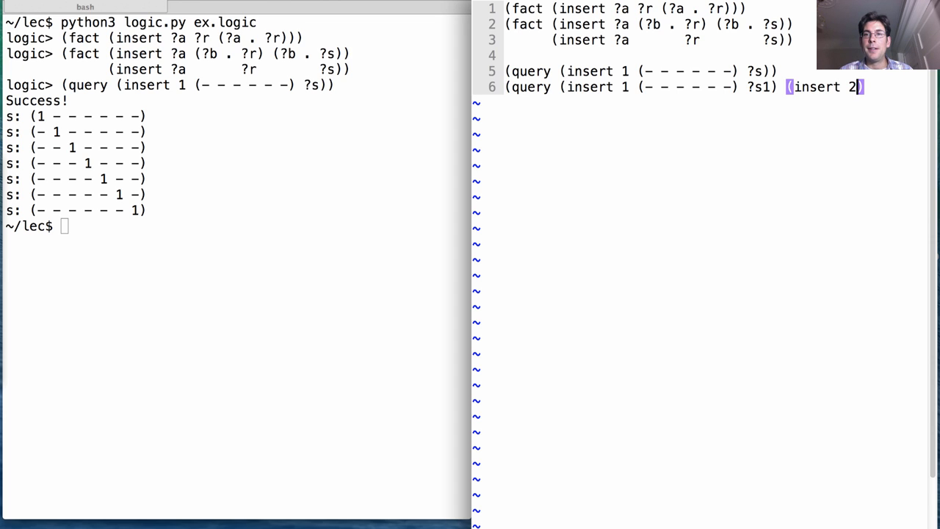
type("?s1 ?")
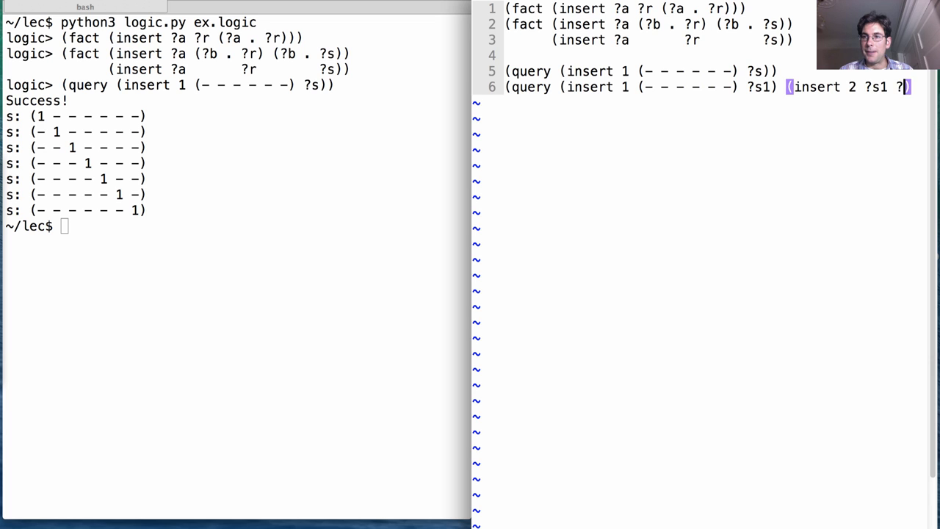
type("s2)")
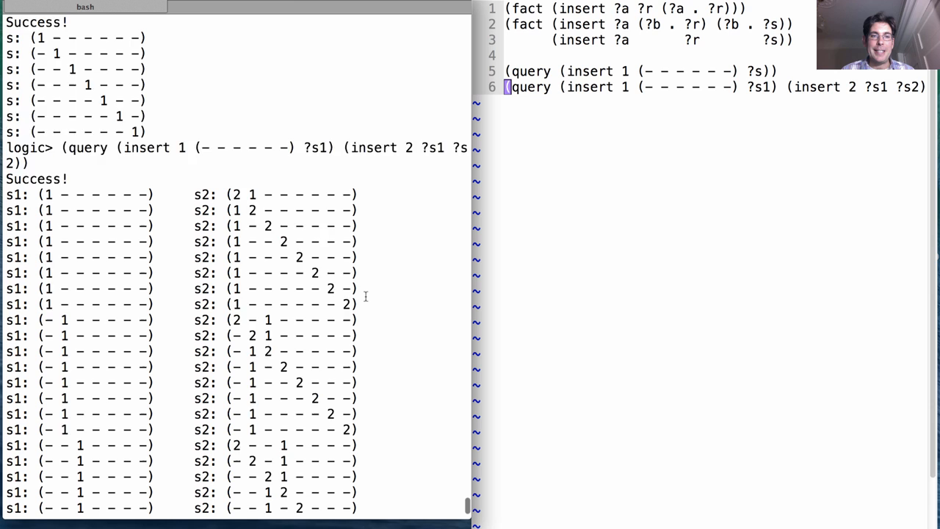
scroll("down", 3)
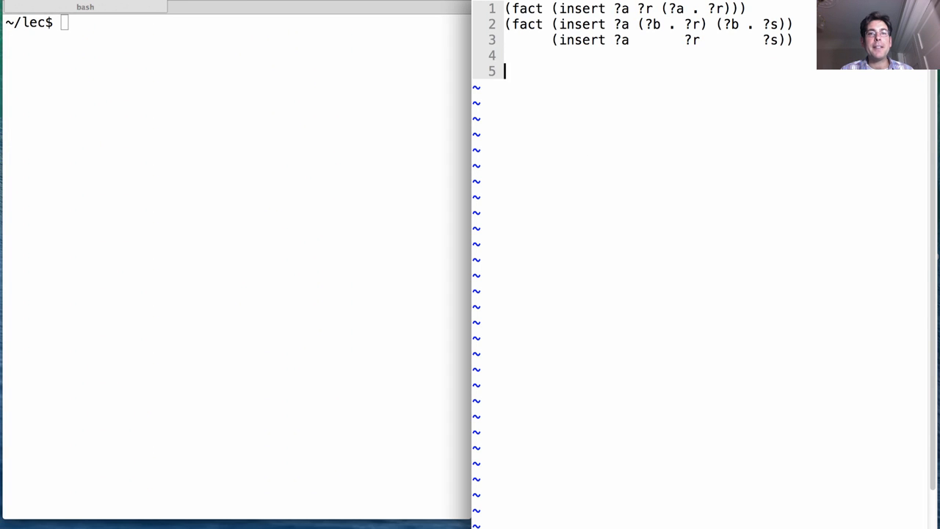
- Write the base fact (fact (anagram () ()))
type("(fact (ana")
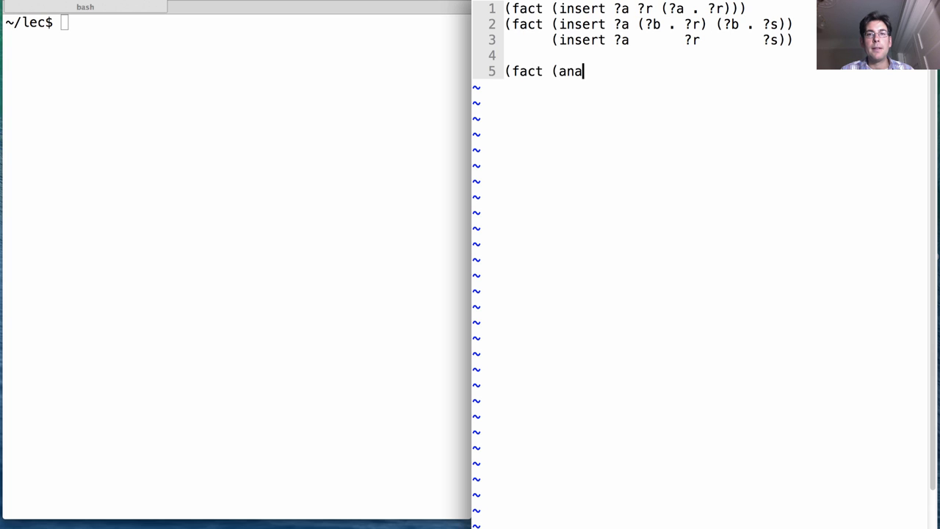
type("gram () ()))")
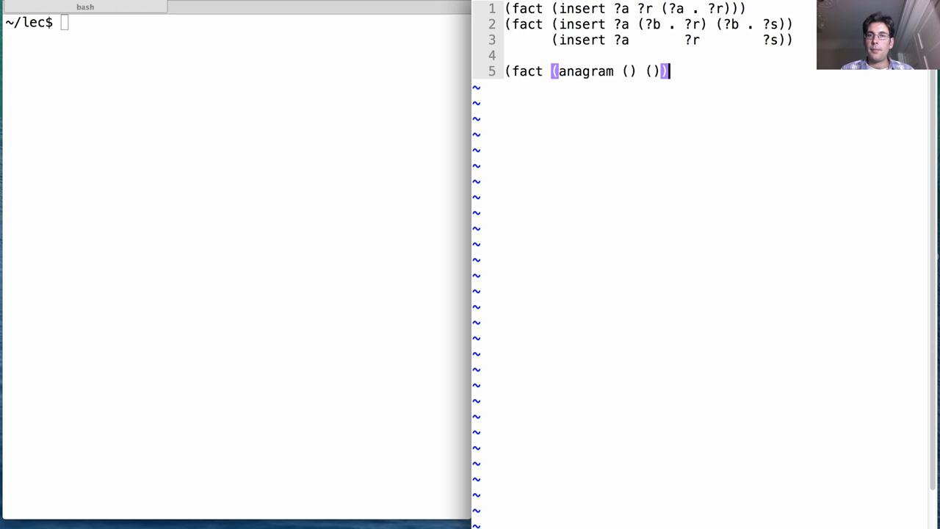
key("Return")
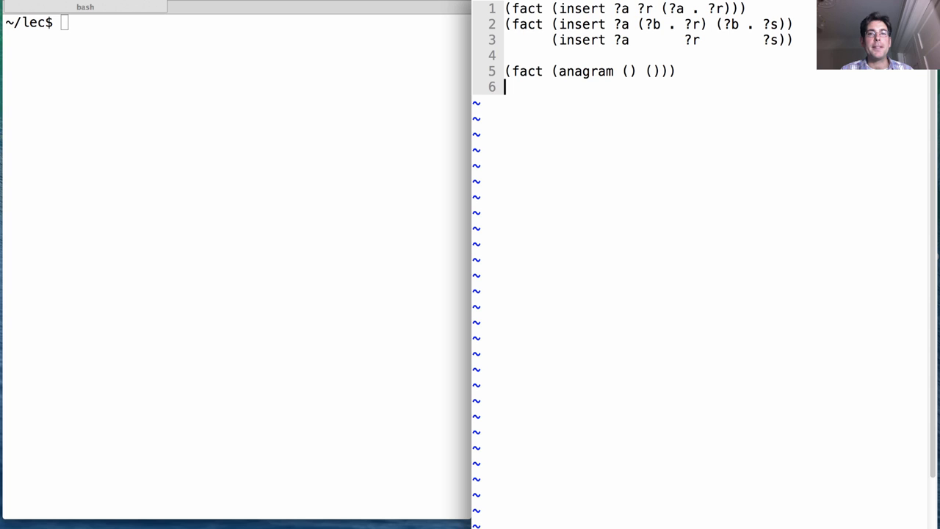
- Write the recursive fact: (anagram (?a . ?r) ?b) via (insert ?a ?s ?b) and (anagram ?r ?s)
type("(fact (")
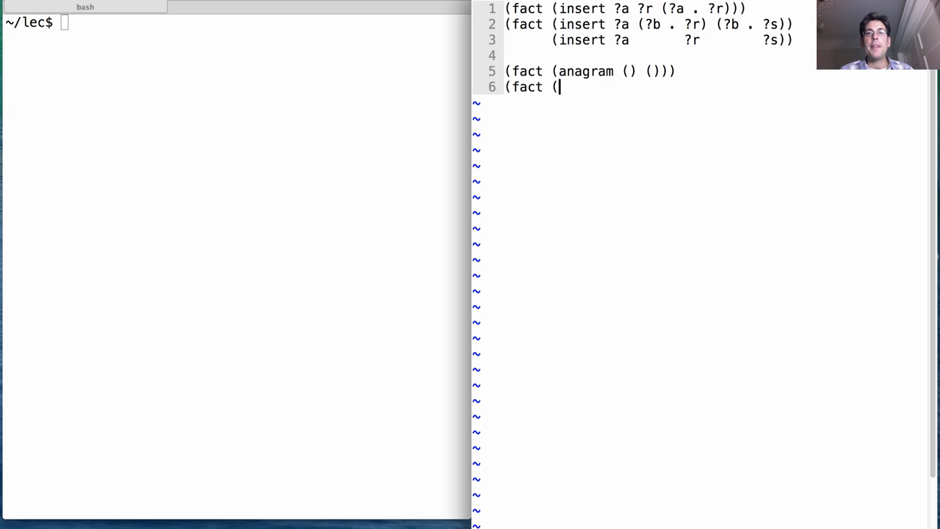
type("anag")
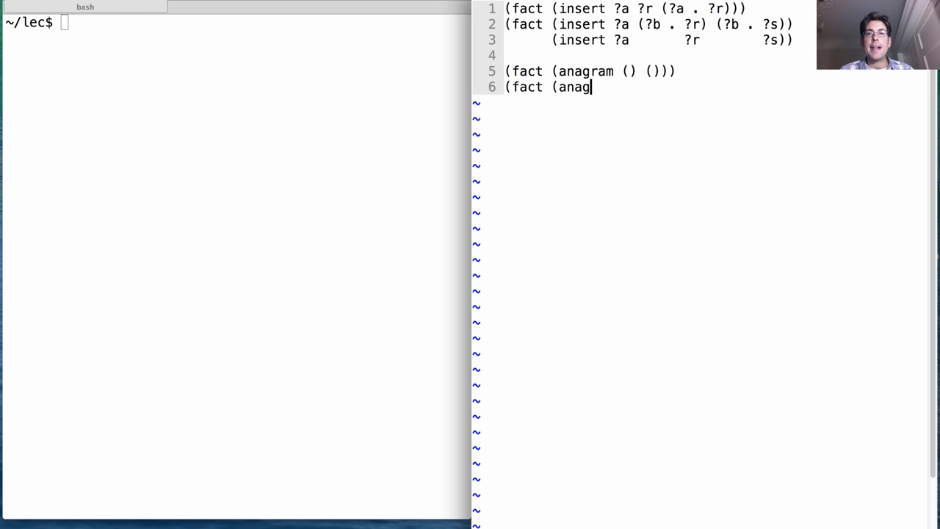
type("ram (")
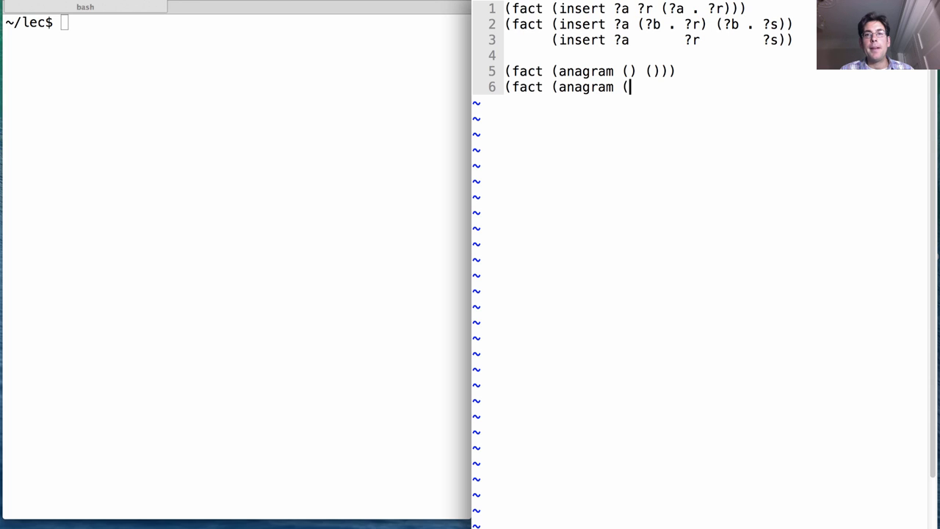
type("?a . ?r)")
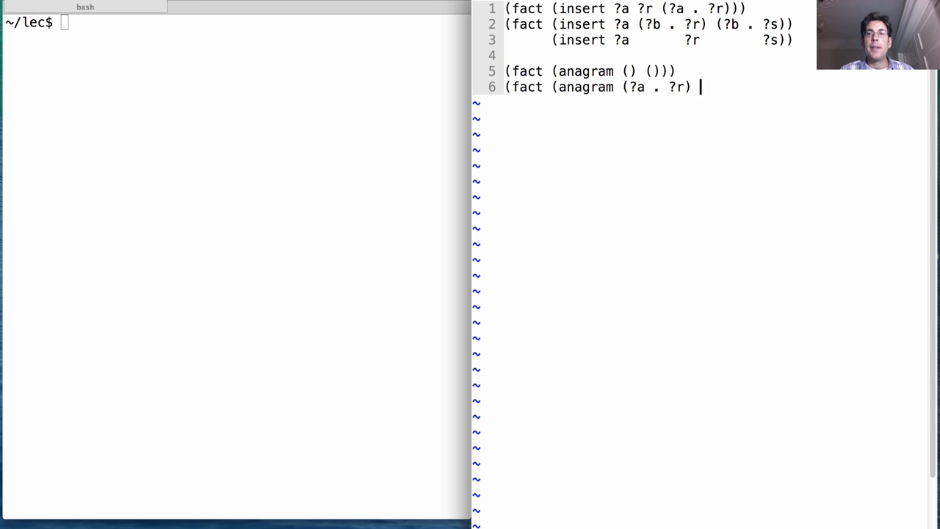
type("?b)")
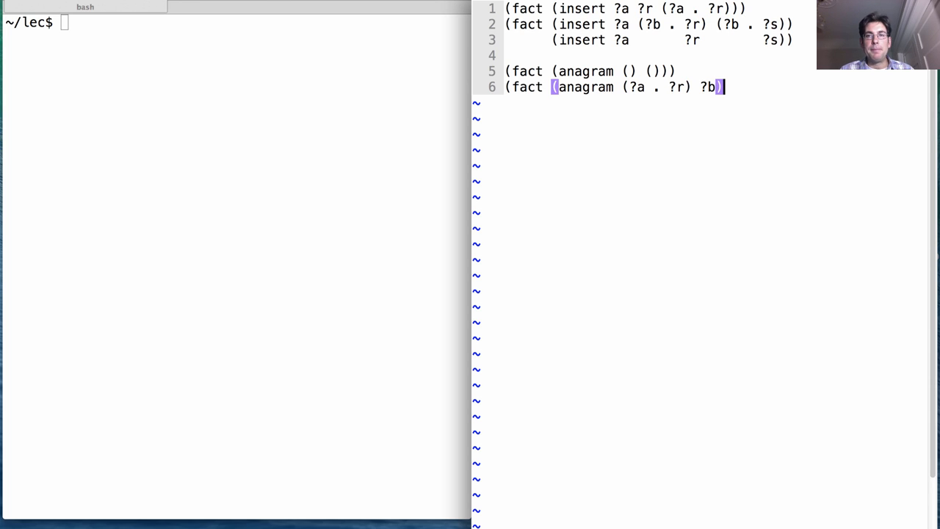
key("Return")
type("(")
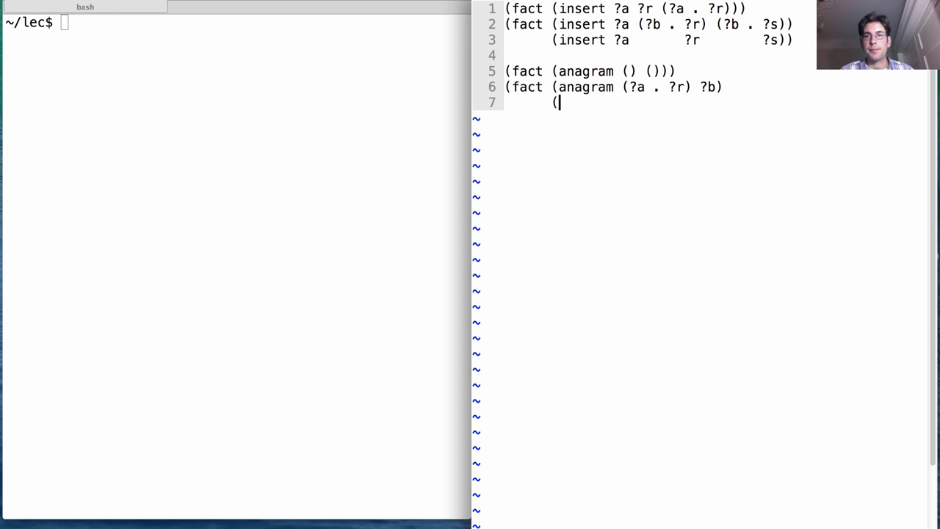
type("insert ?")
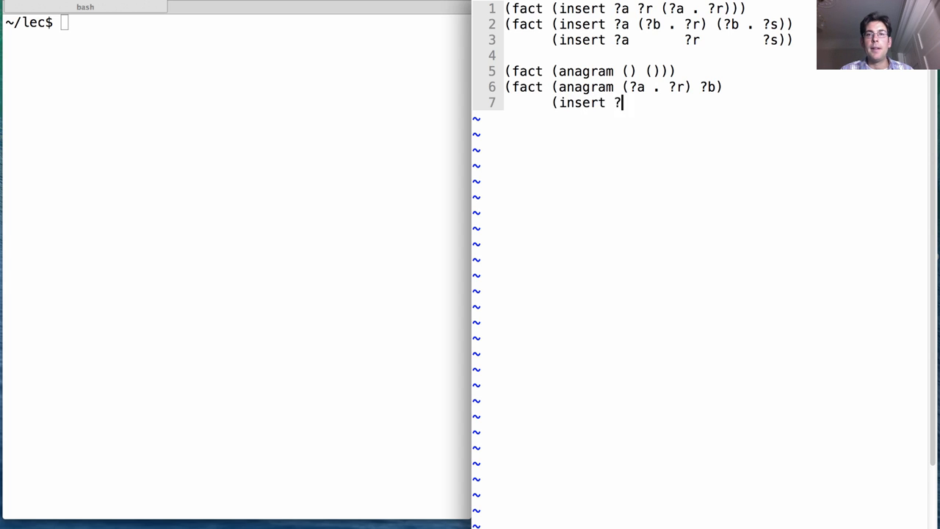
type("a ?s")
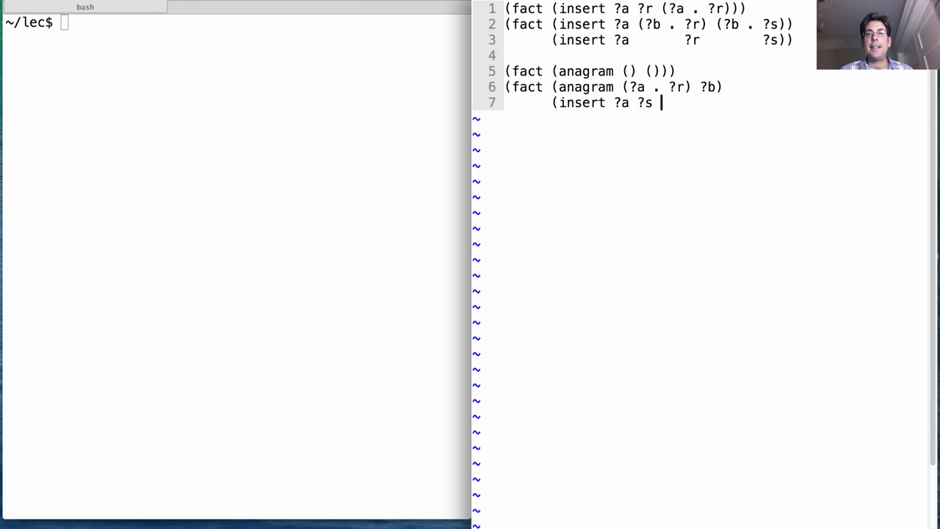
type("?b))")
type("(ana")
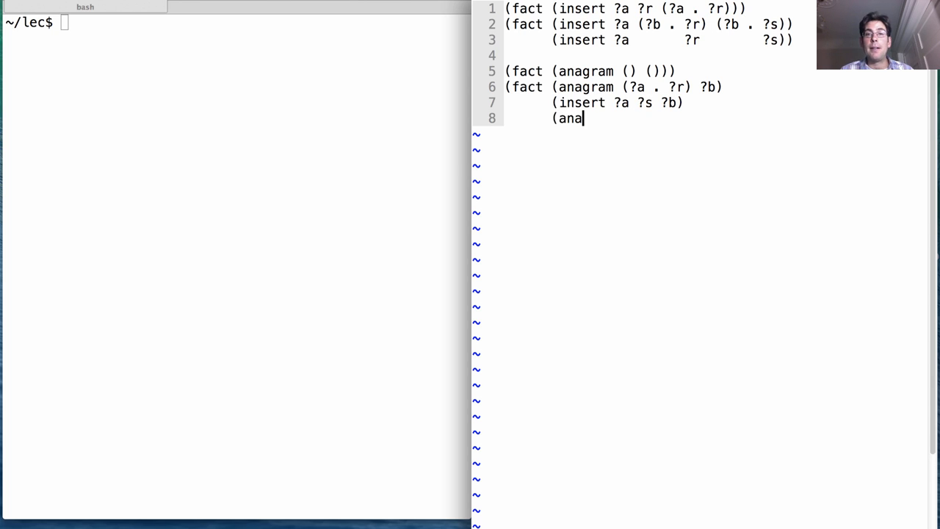
type("gram ?")
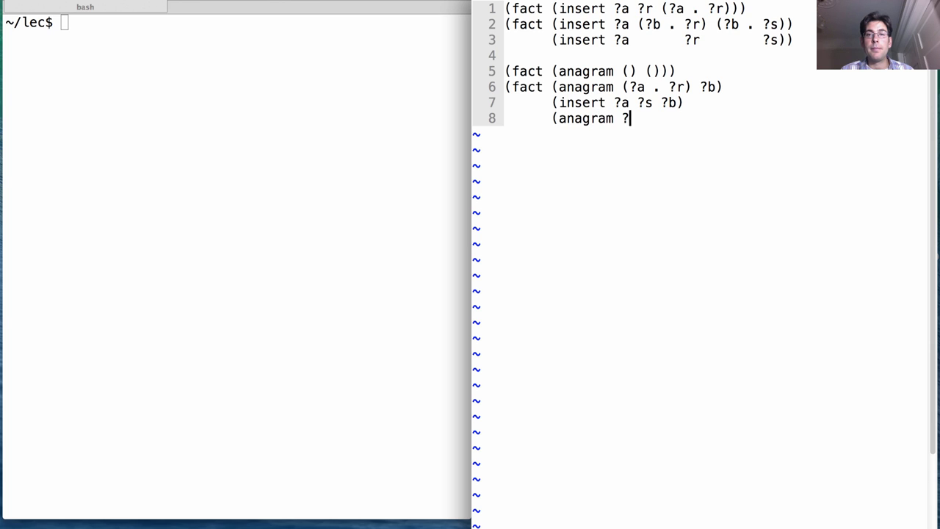
type("r ?s))")
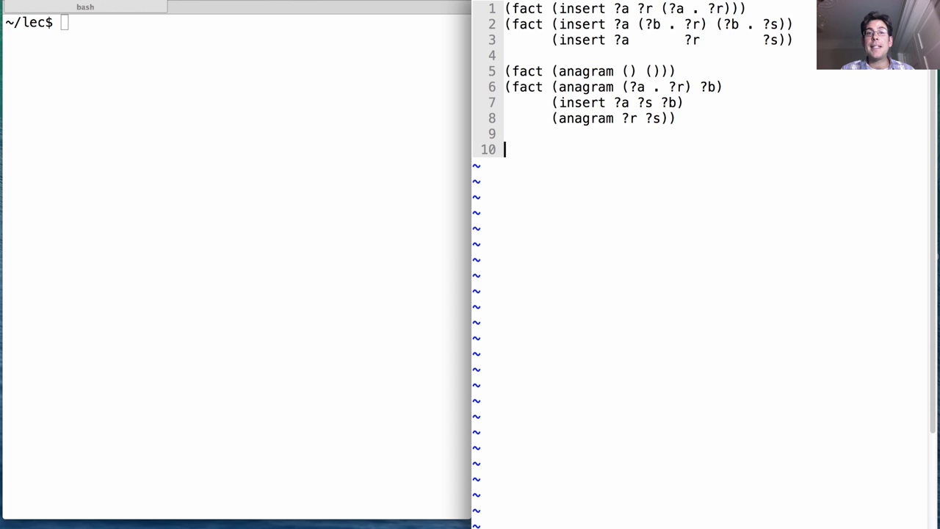
- Write the query (query (anagram ?a (s t a r)))
type("(query (a")
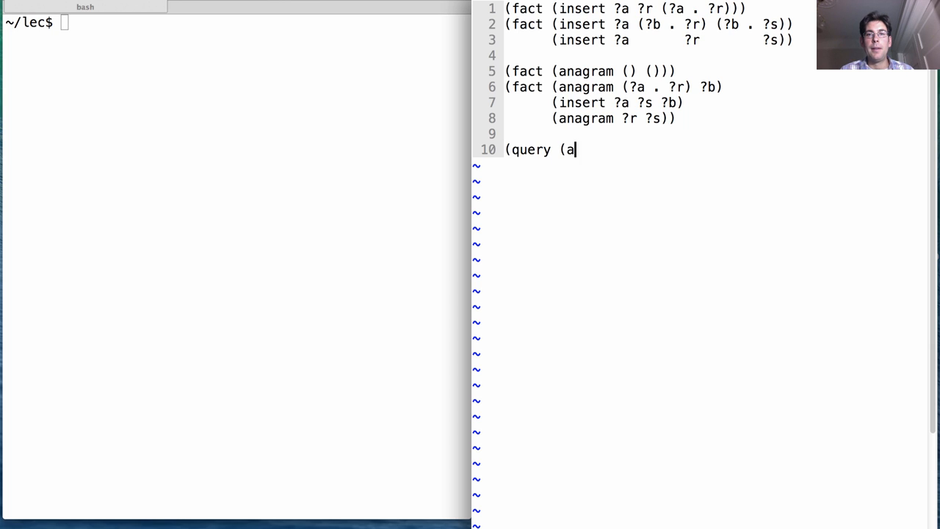
type("nagram ?")
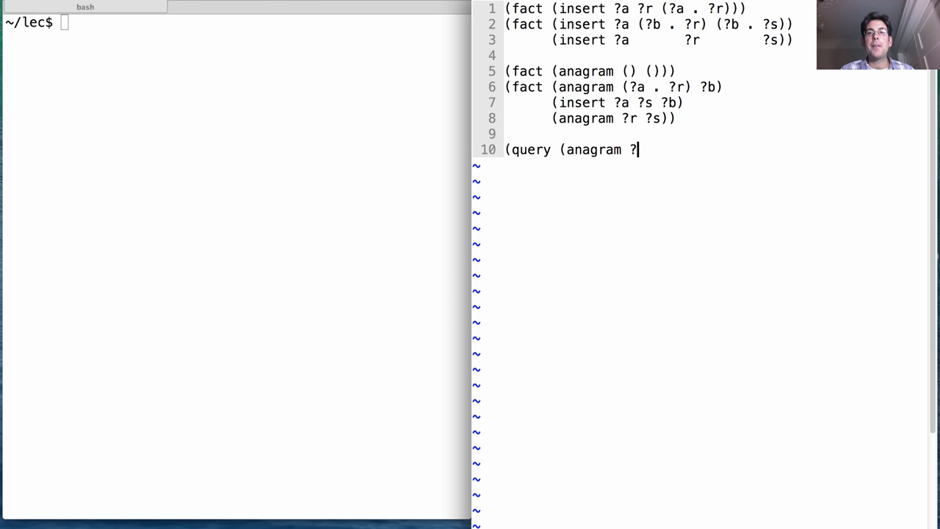
type("a (")
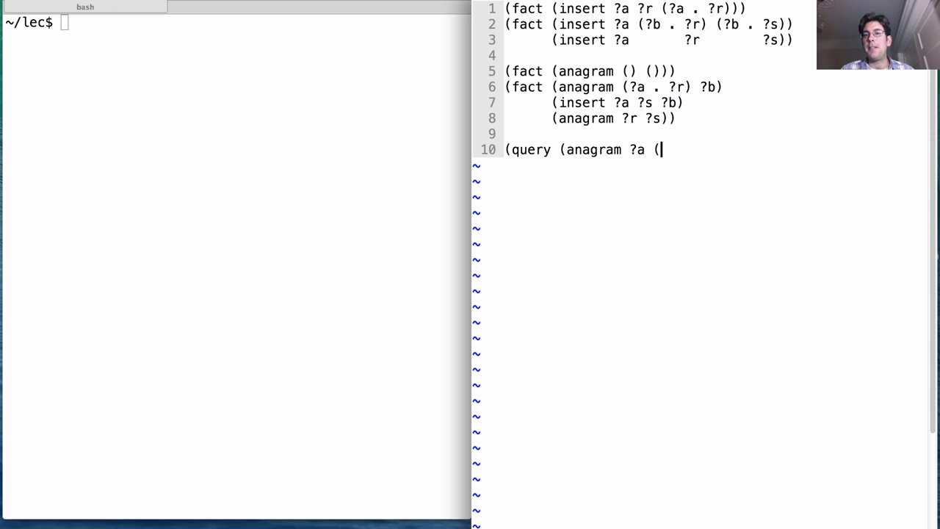
type("s t a r))")
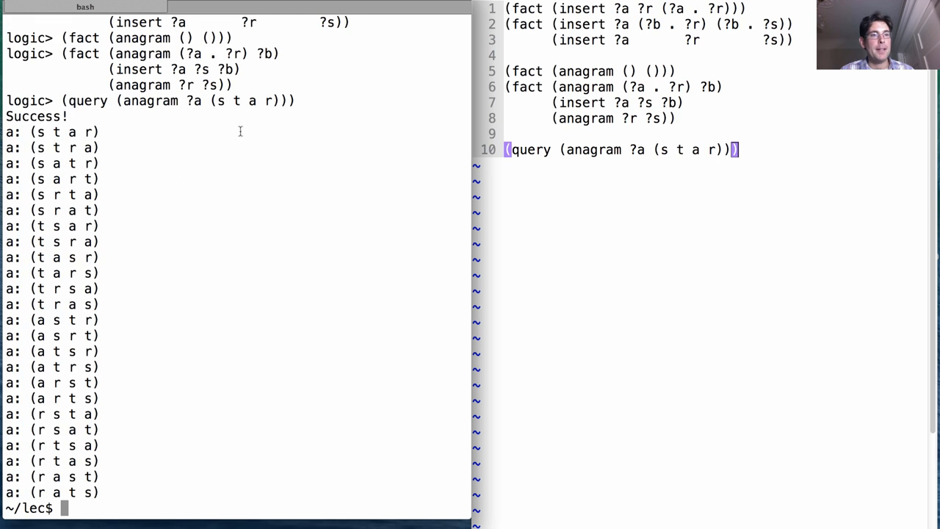
mouse_move(118, 170)
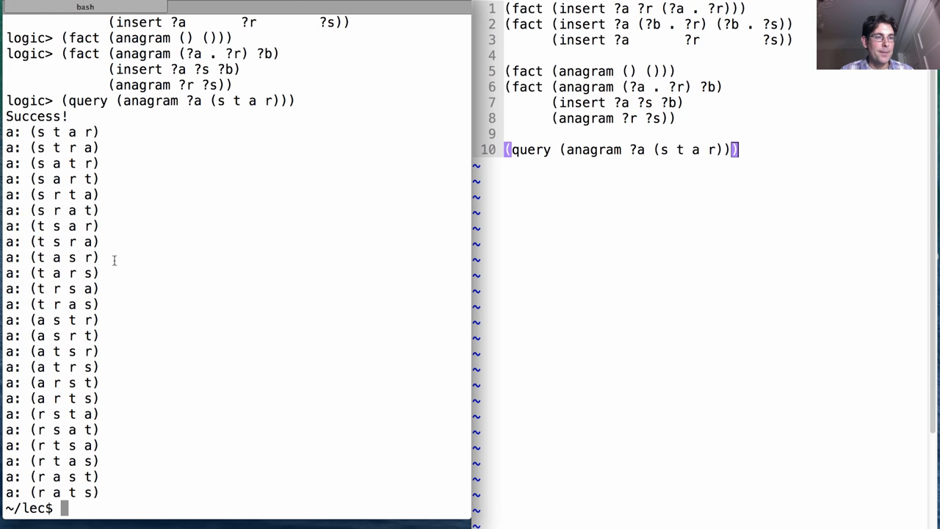
mouse_move(154, 338)
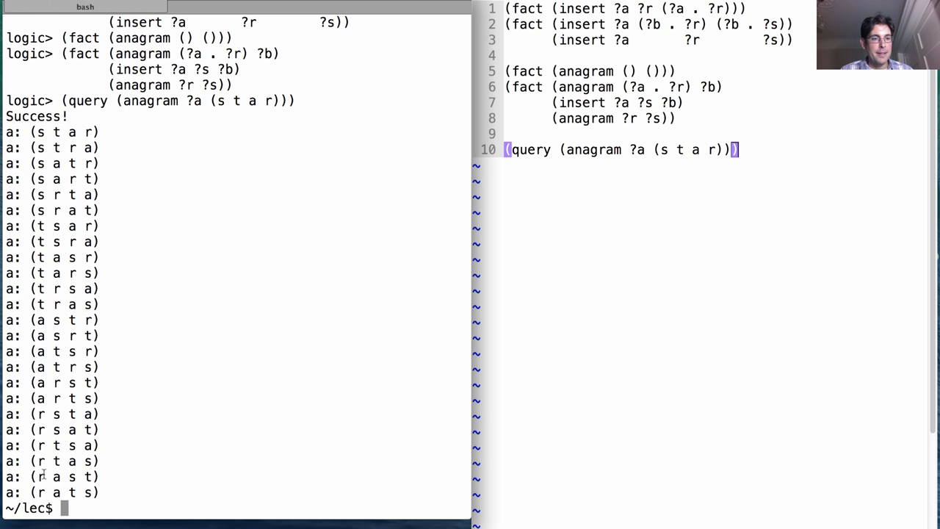
mouse_move(246, 432)
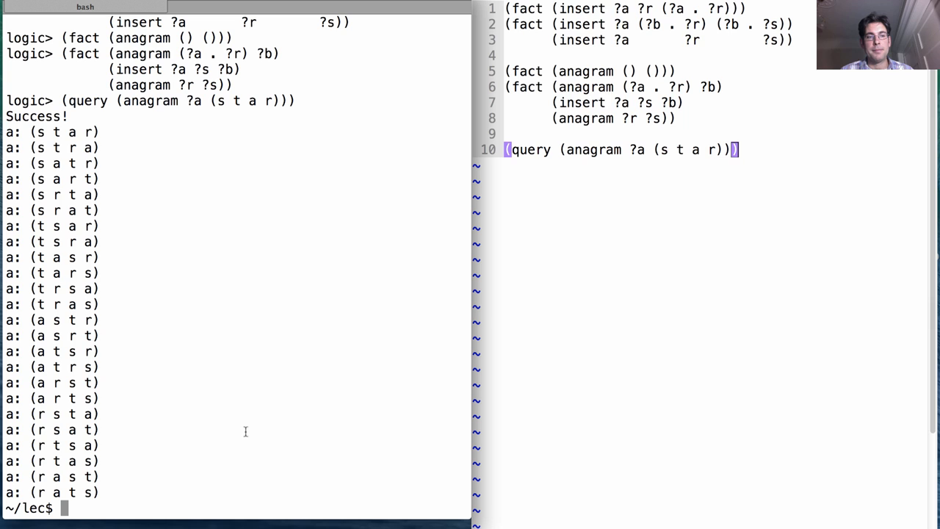
mouse_move(772, 165)
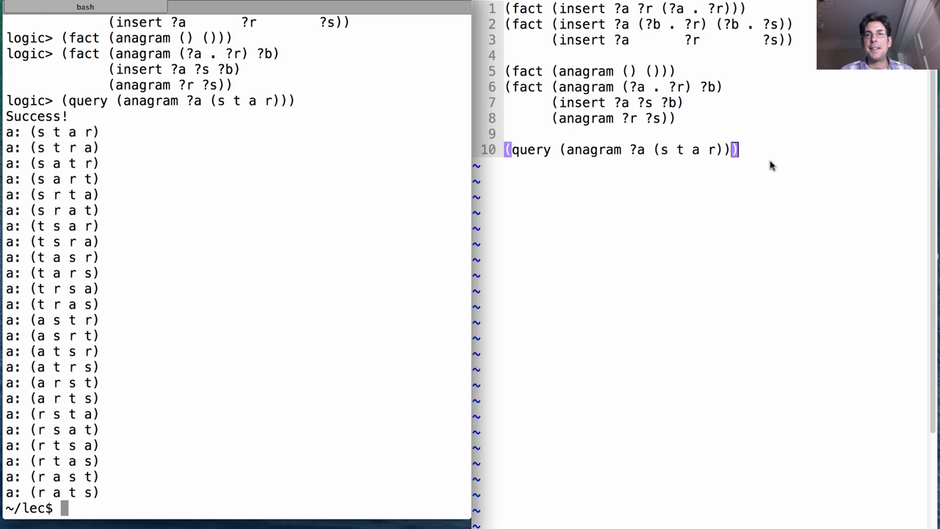
mouse_move(784, 150)
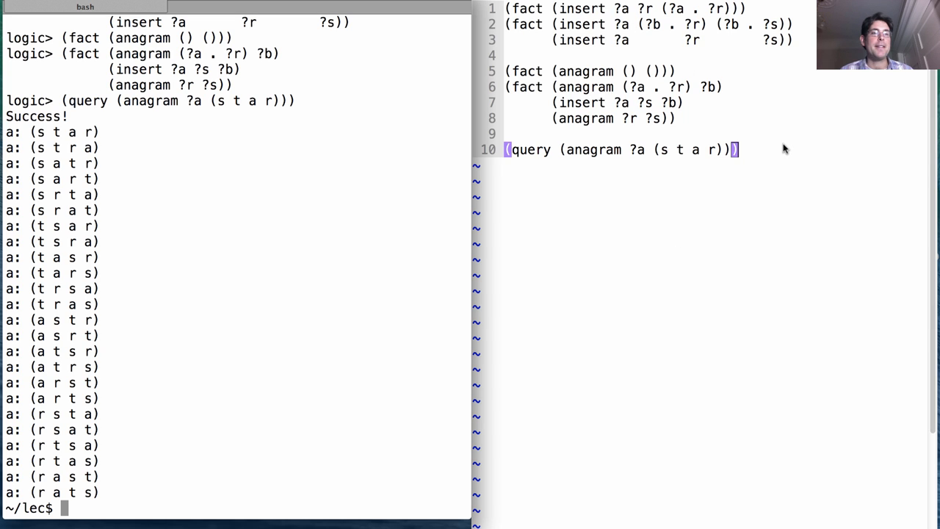